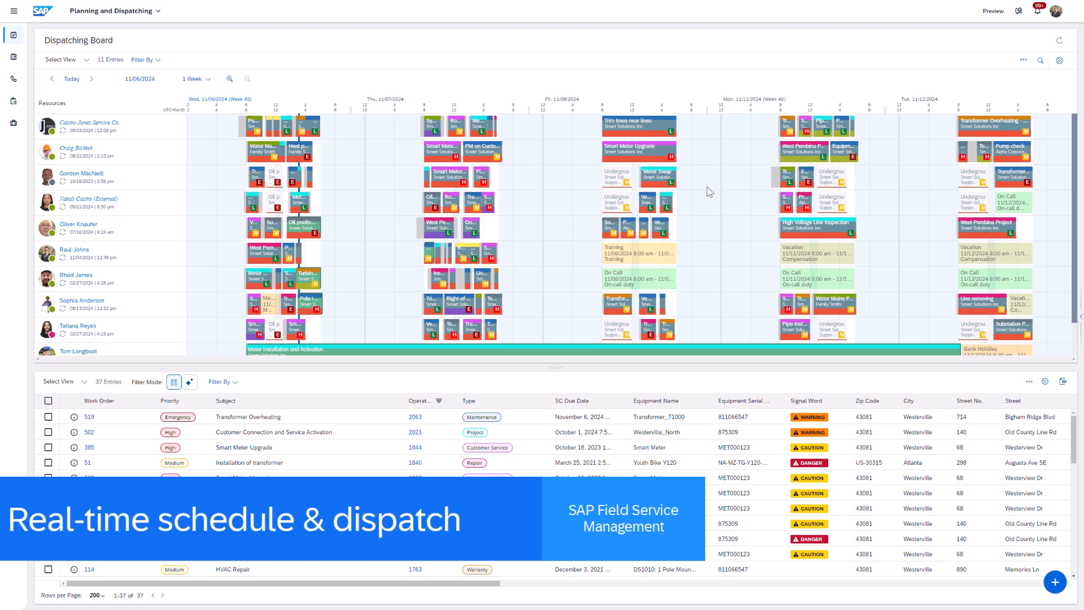
mouse_move(268, 287)
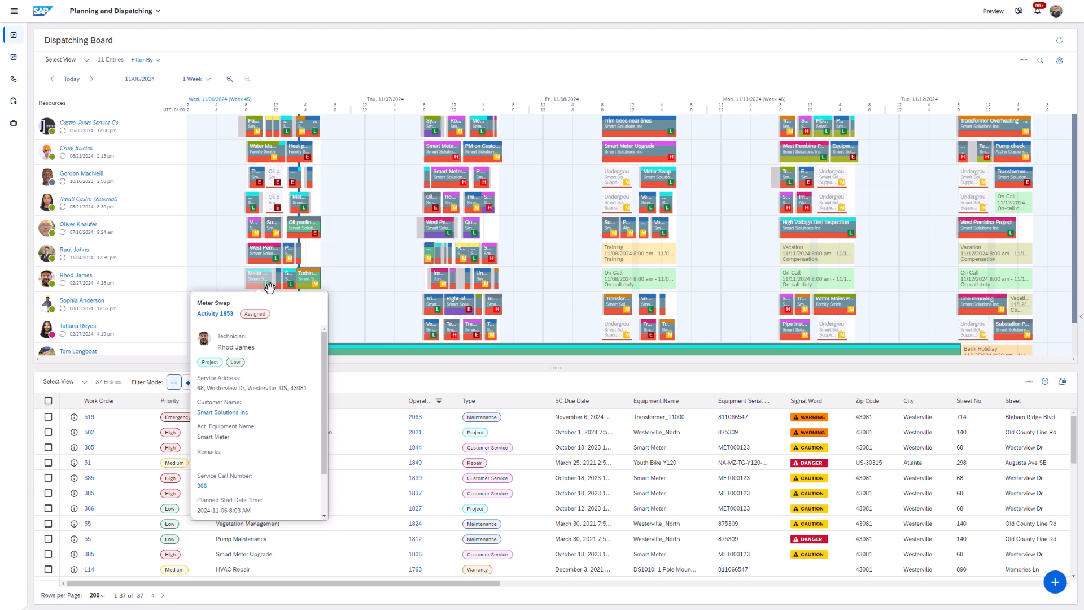
Set the dispatching board period to 2 Days
left_click(194, 78)
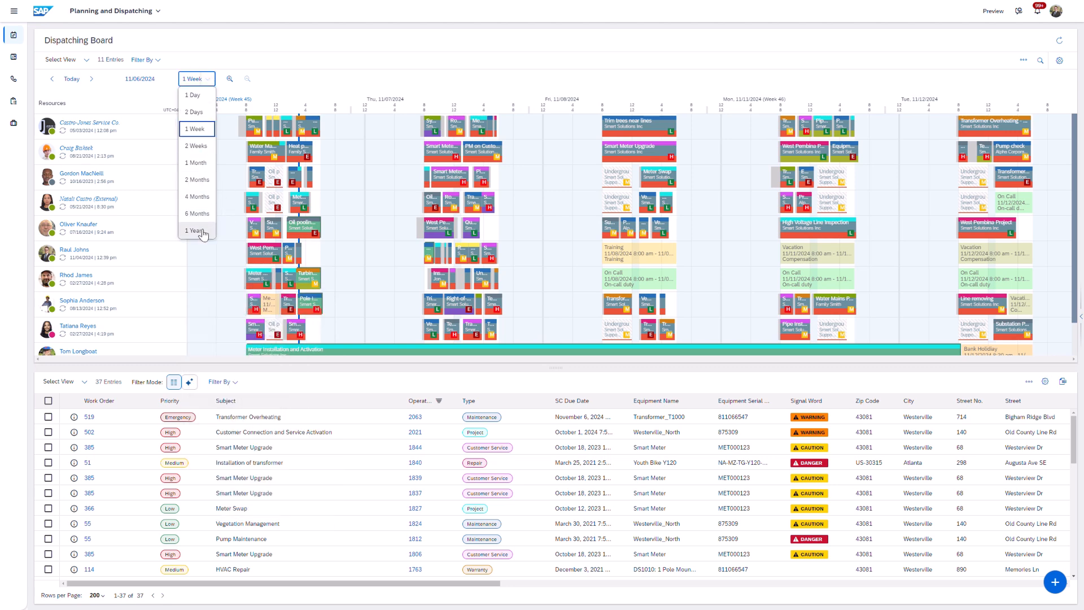
left_click(193, 112)
type("show me a")
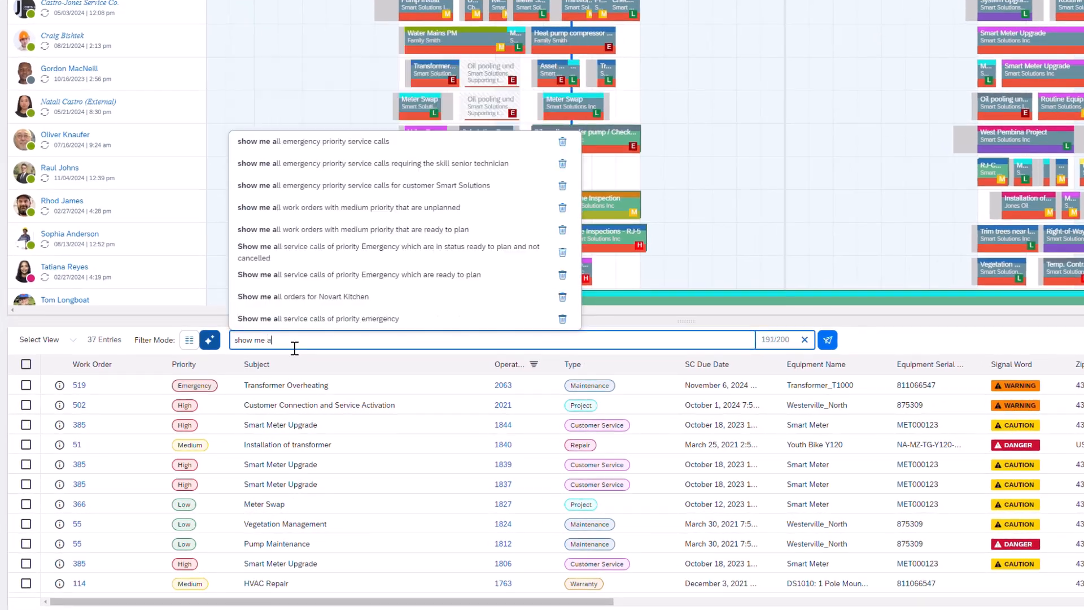
Run the AI query for emergency priority service calls due today within 30km of Westerville
left_click(312, 141)
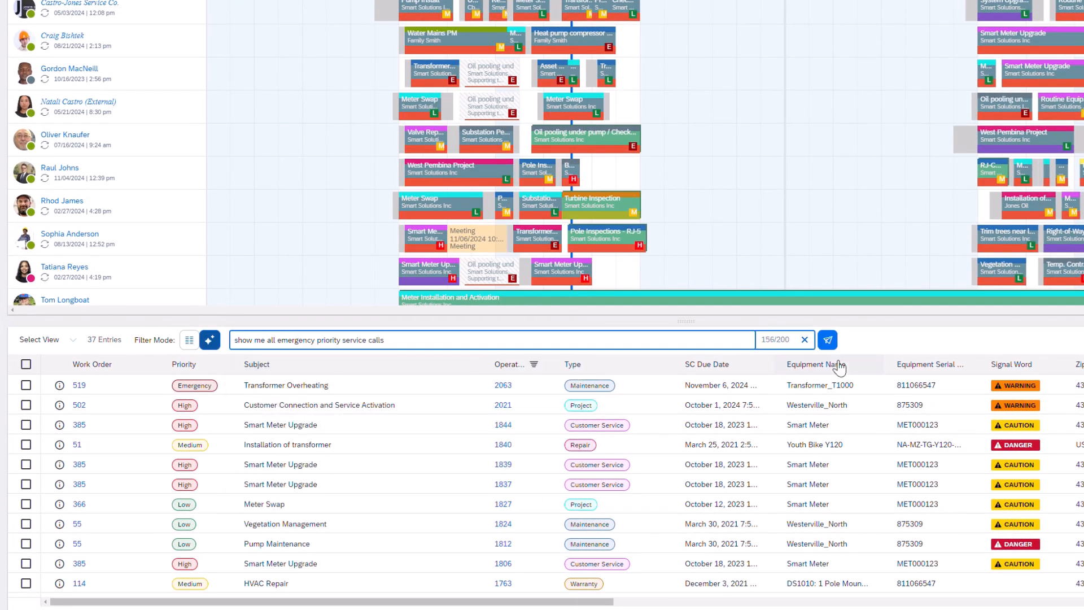
left_click(827, 340)
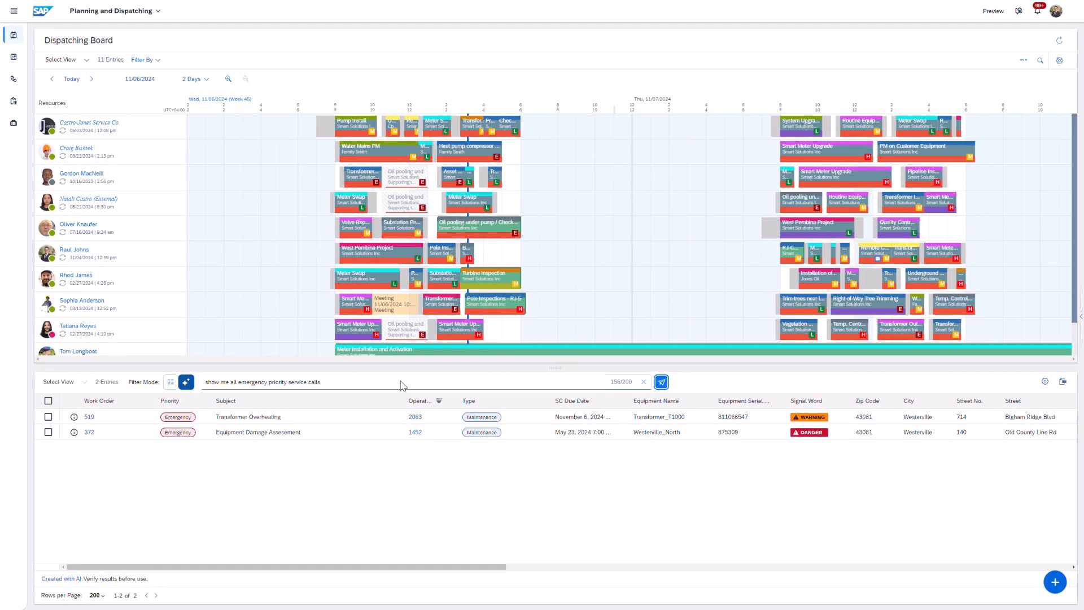
type("due today within 30km of westervill")
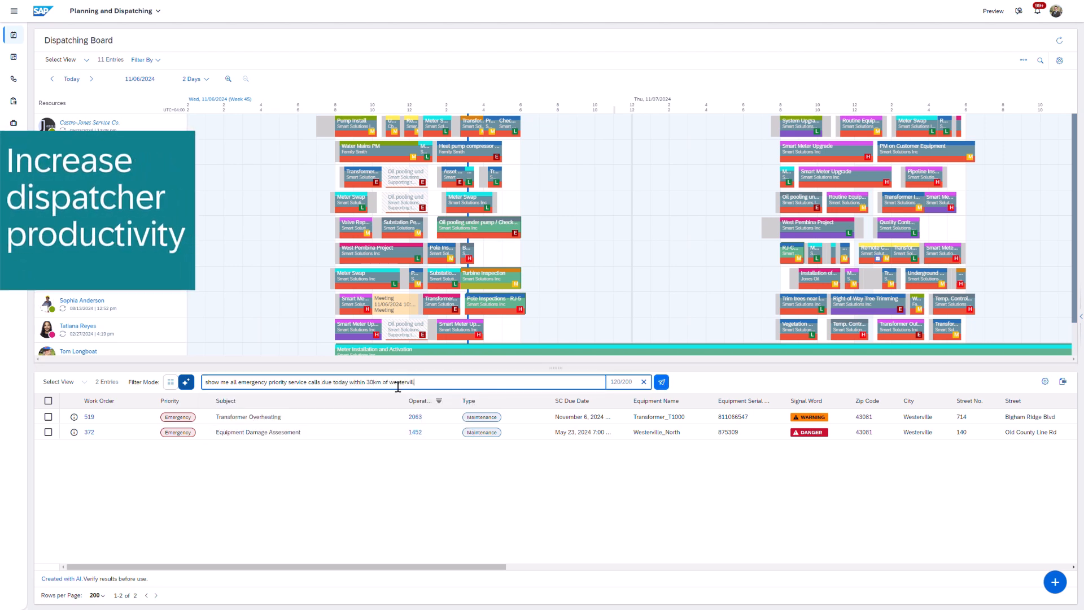
left_click(661, 382)
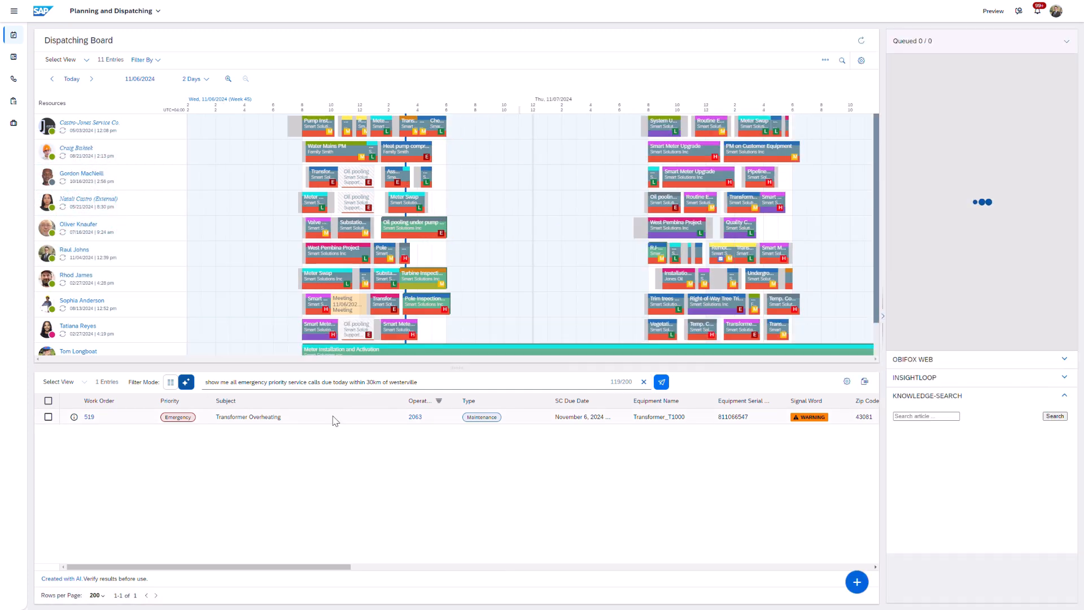
Show activity 2063 Transformer Overheating details and its Generated Equipment Summary insights
left_click(414, 416)
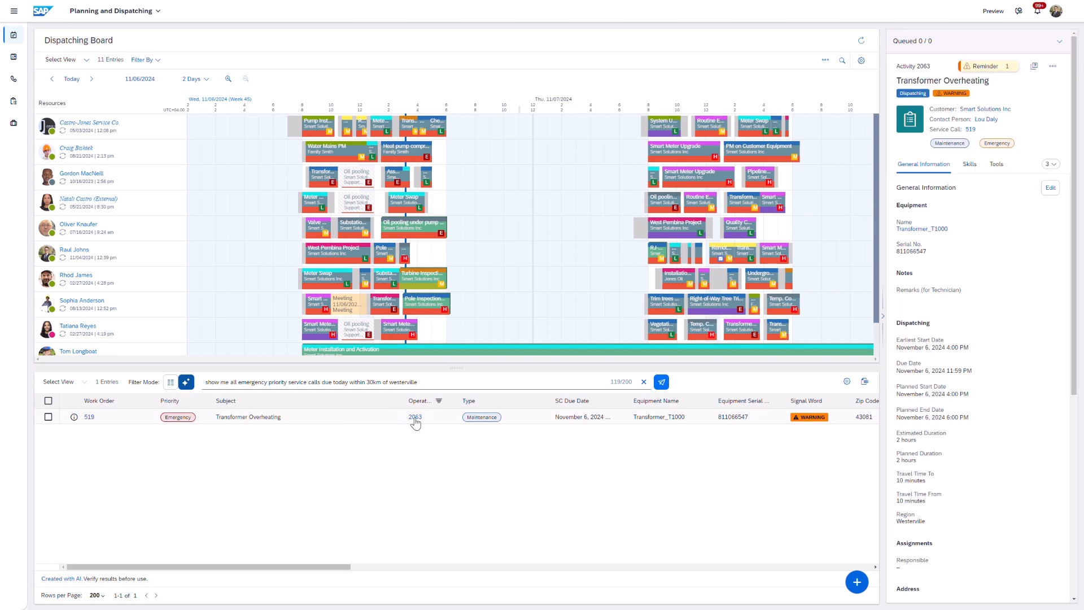
left_click(414, 417)
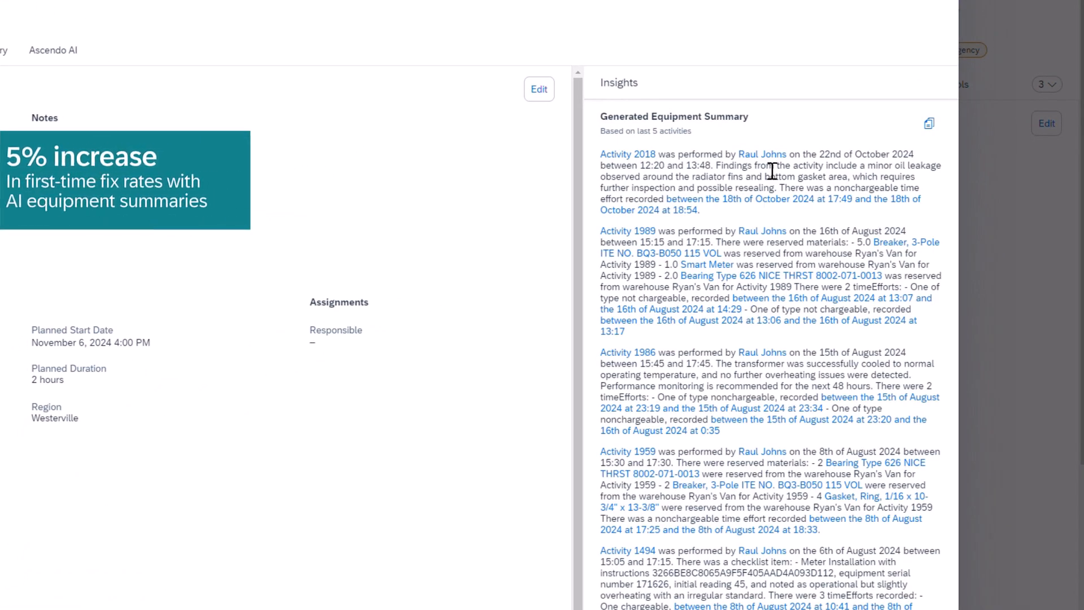
left_click_drag(716, 165, 724, 176)
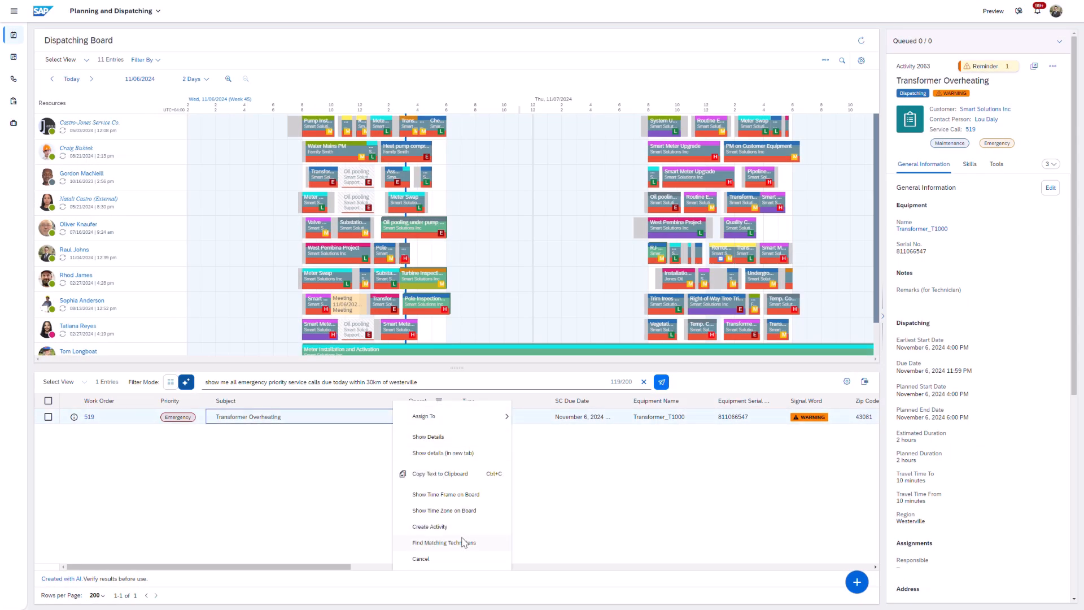
left_click(445, 542)
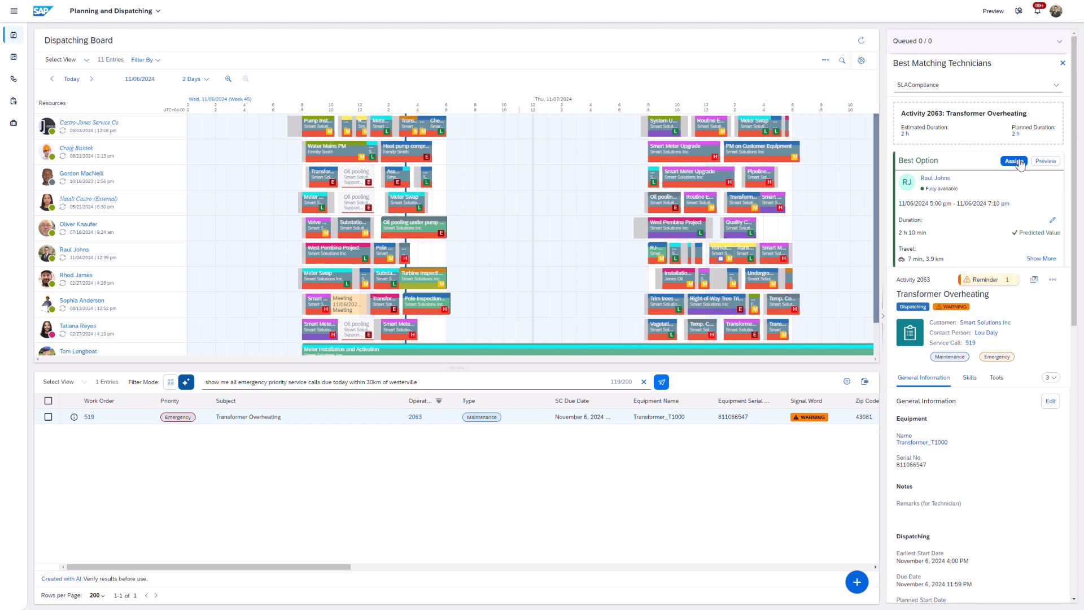
left_click(1014, 162)
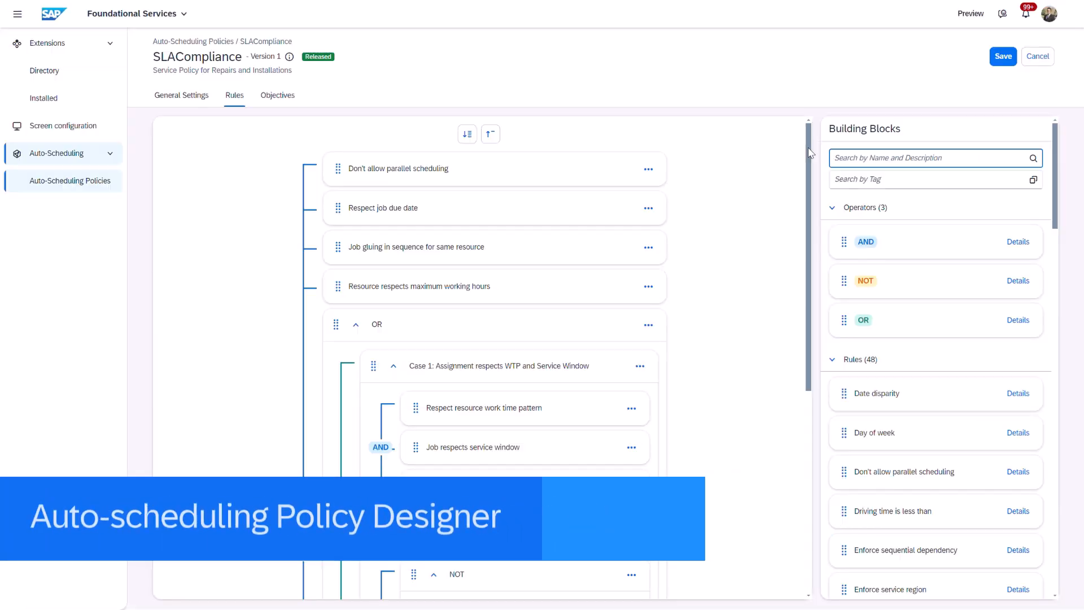
Add an enabled Mandatory skills rule requiring skills valid at assignment dates, confirming with OK
scroll("down", 3)
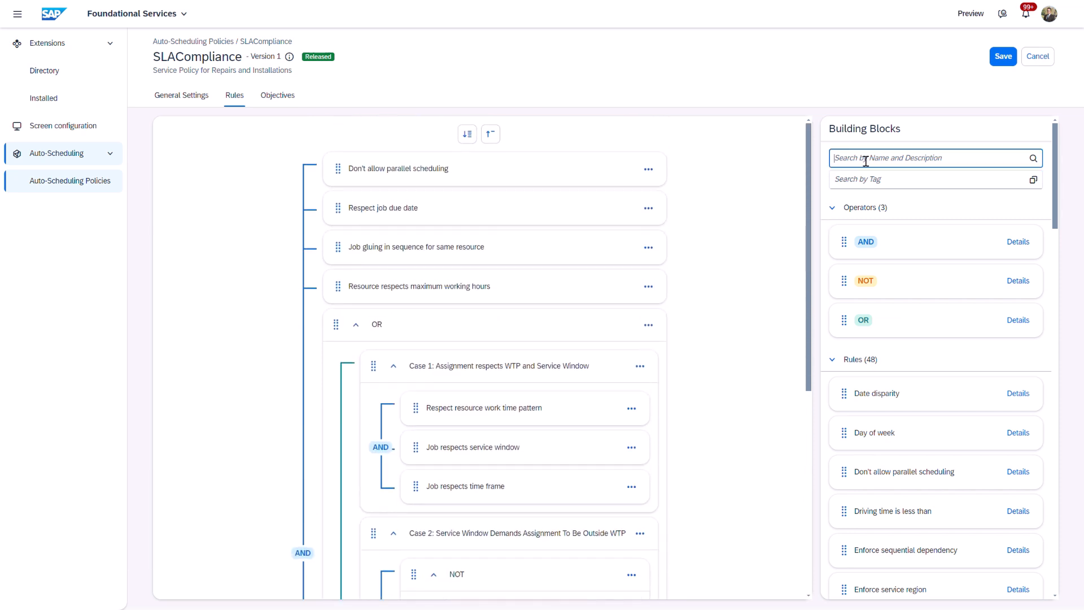
type("manda")
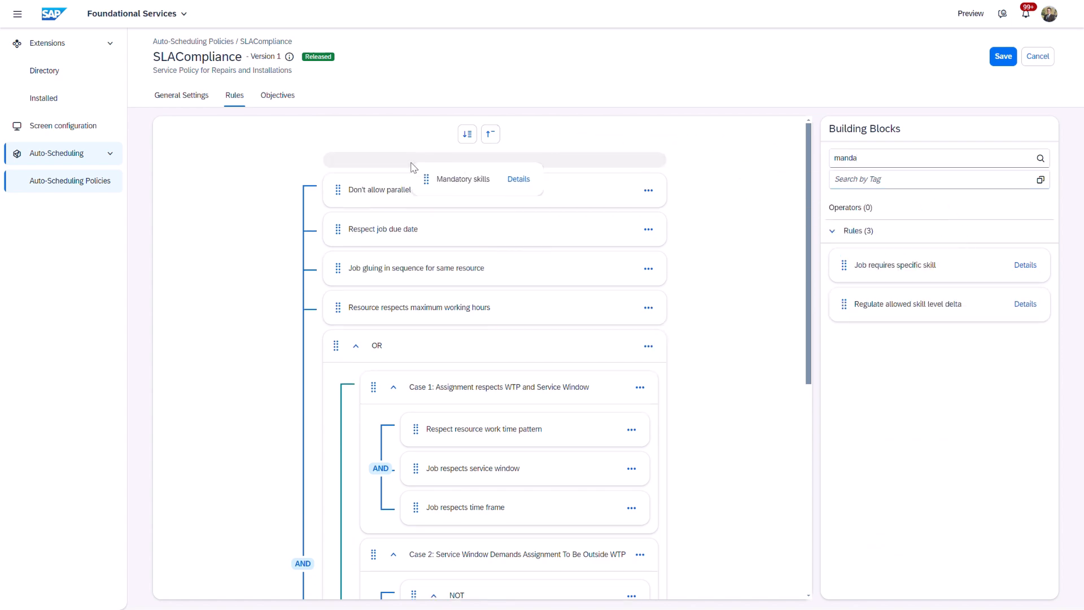
left_click(518, 179)
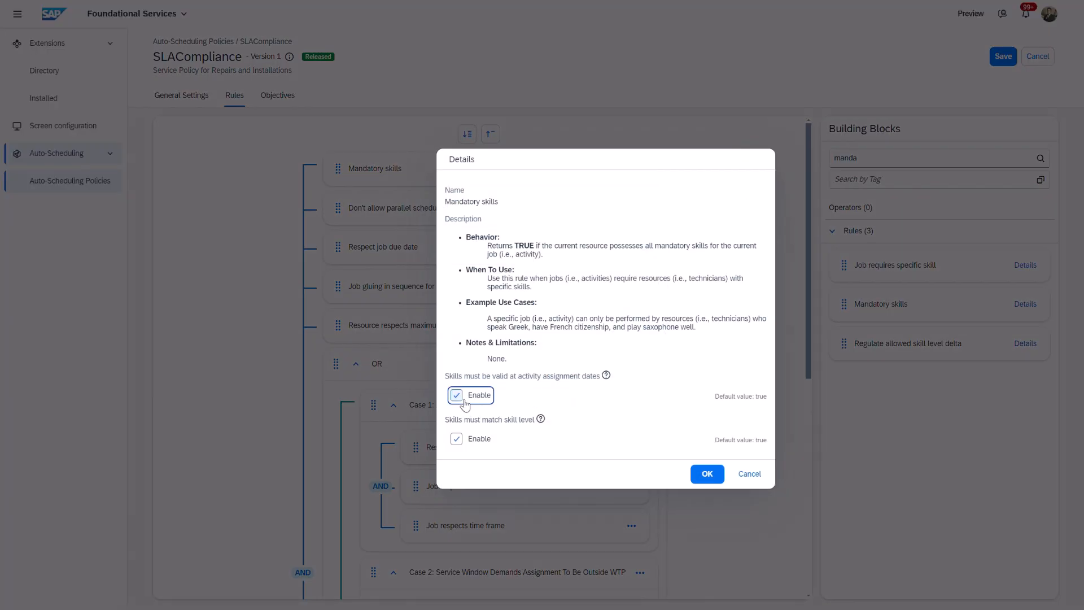
left_click(705, 473)
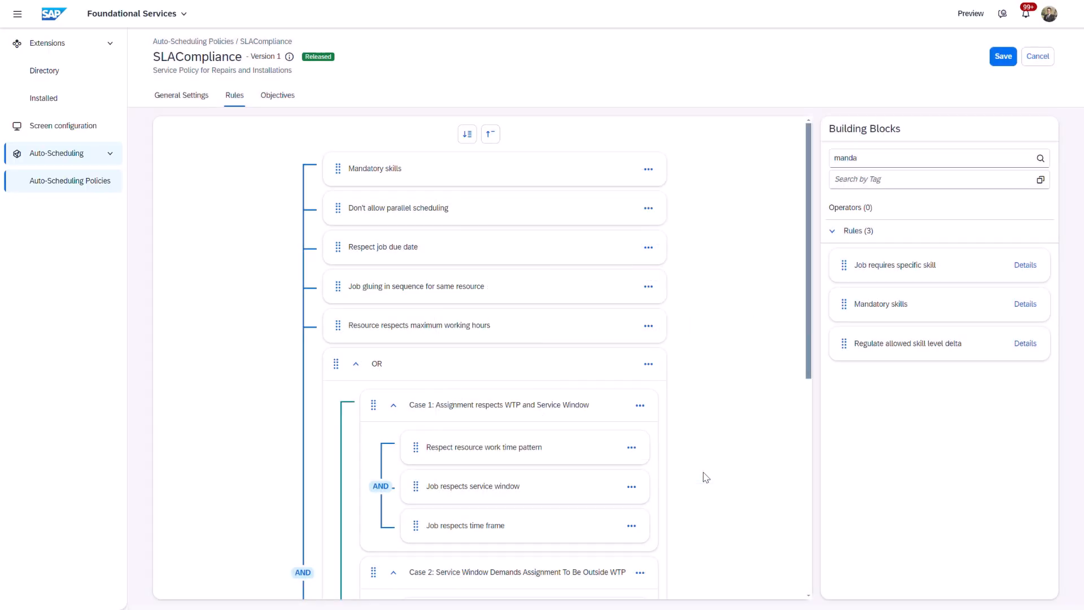
Review the Objectives tree: driving time, optional skills and time-window boosts
left_click(277, 94)
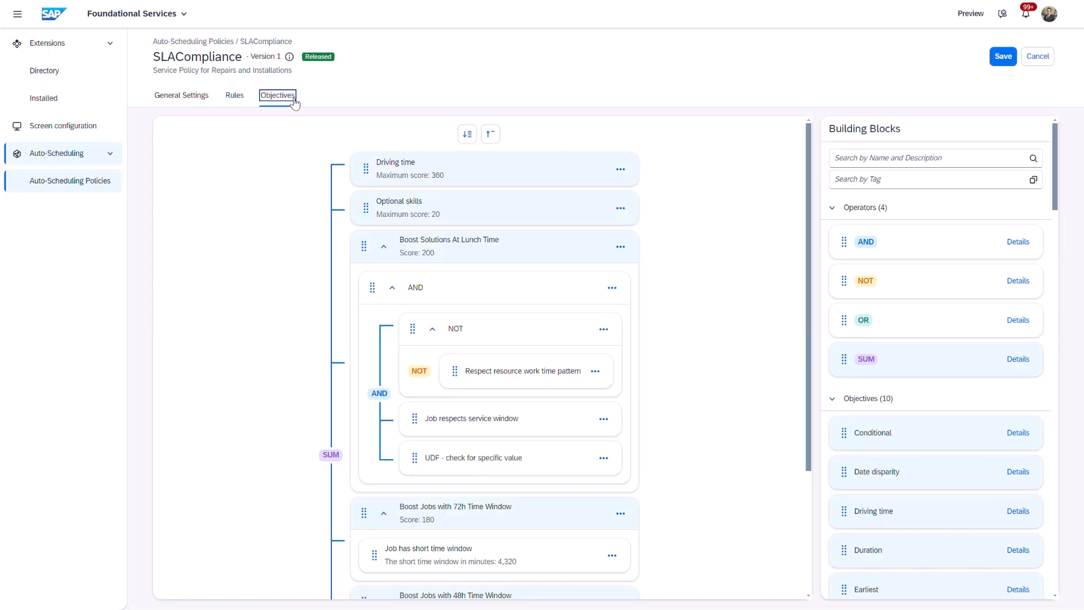
mouse_move(481, 215)
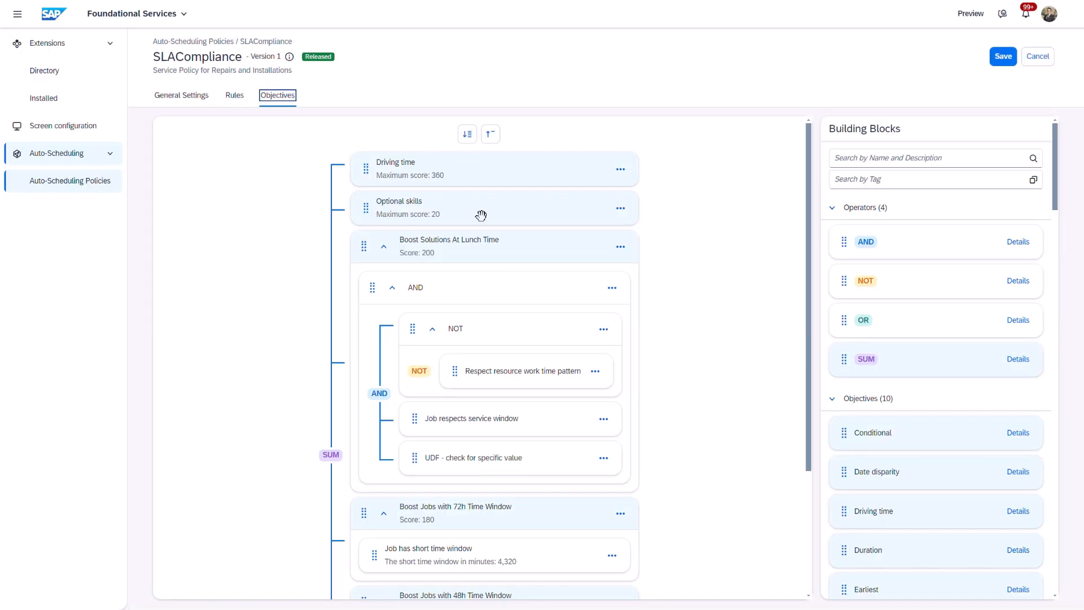
scroll("down", 3)
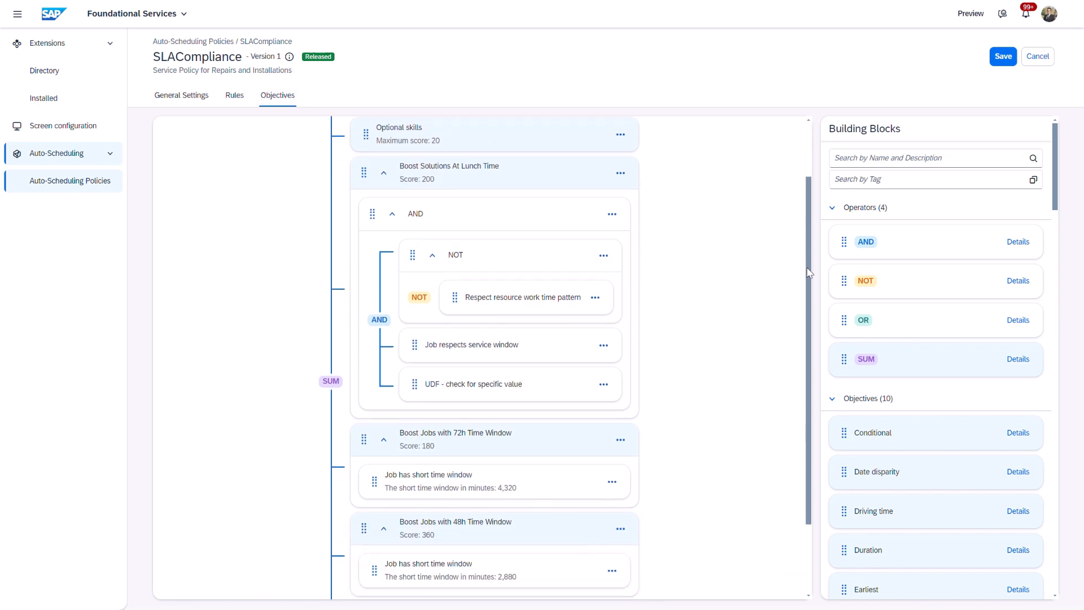
scroll("down", 3)
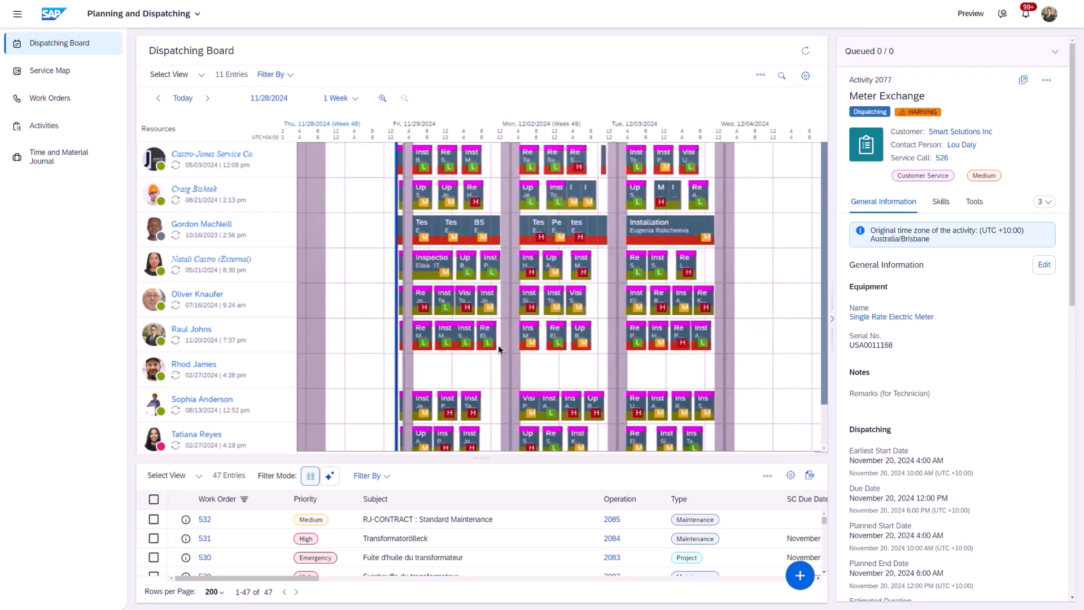
Return to the 1 Week dispatching board with activity 2077 Meter Exchange details
left_click(48, 70)
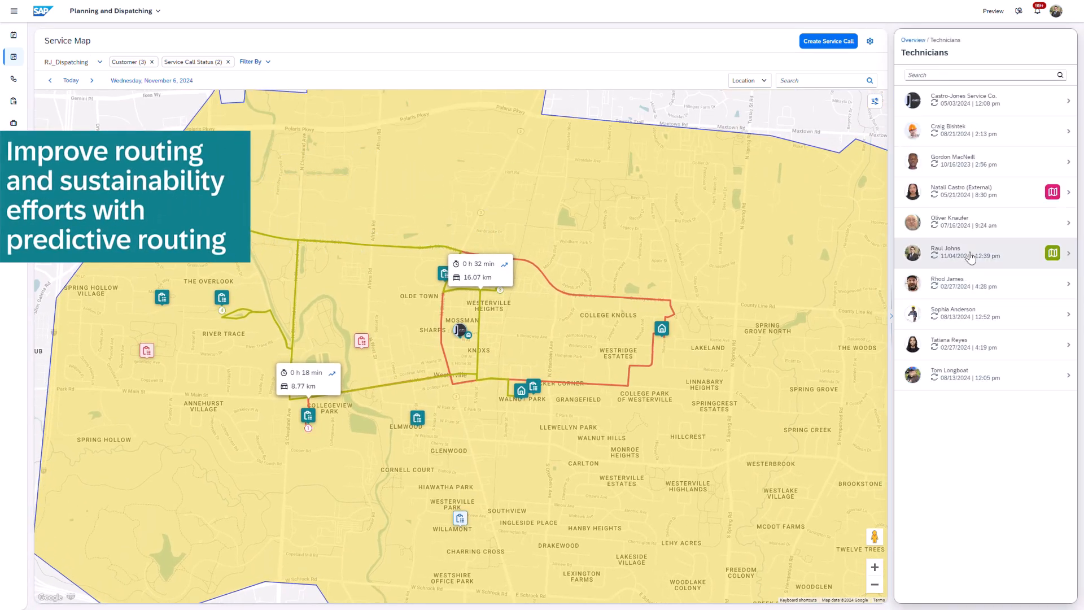
left_click(968, 252)
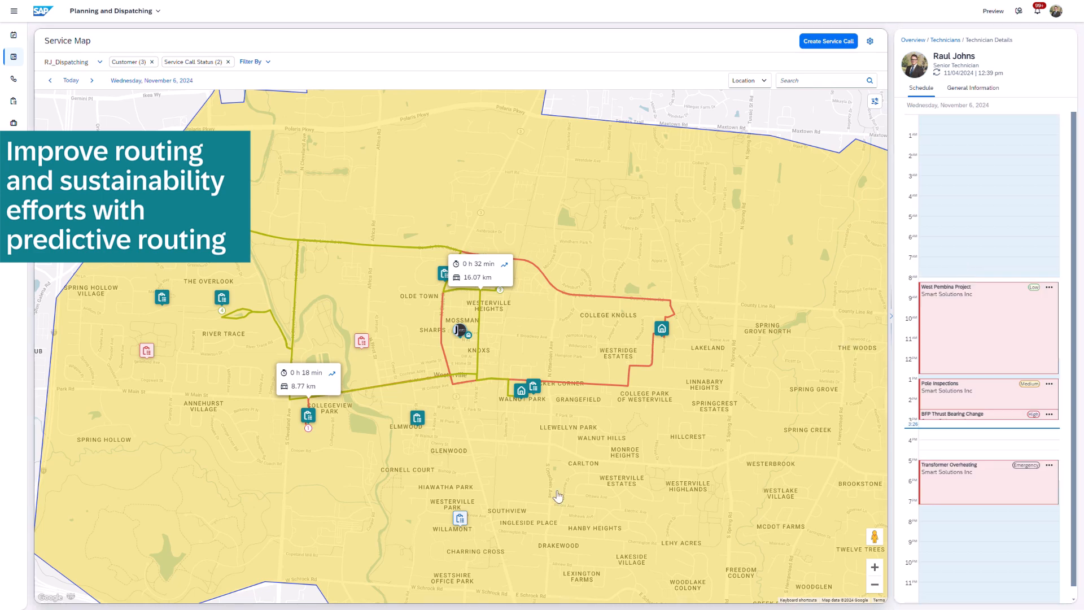
left_click(503, 264)
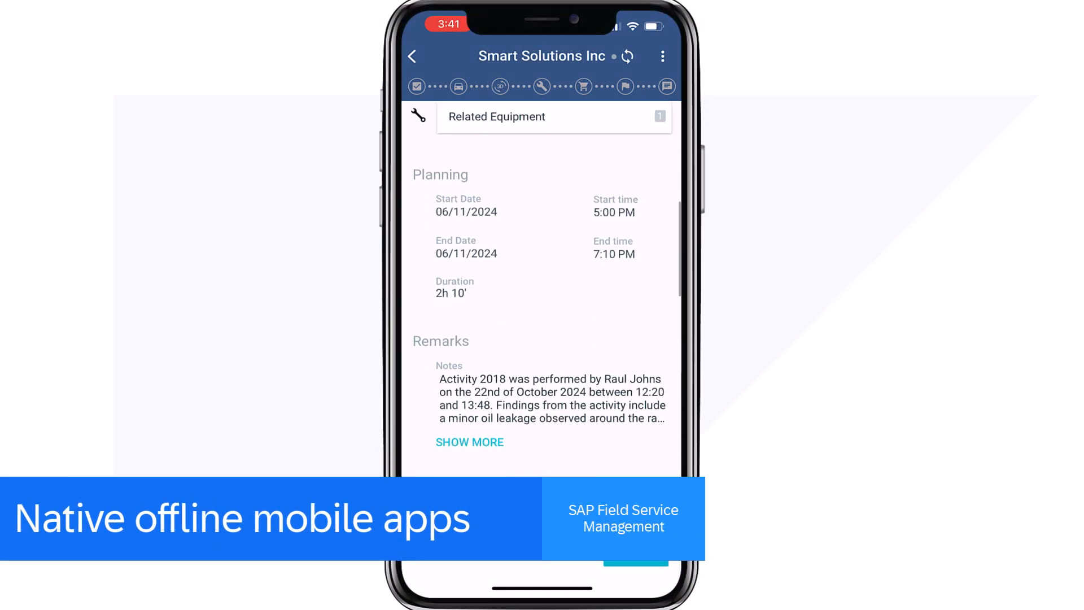
Accept the Smart Solutions Inc job and confirm readiness to start travelling
left_click(470, 442)
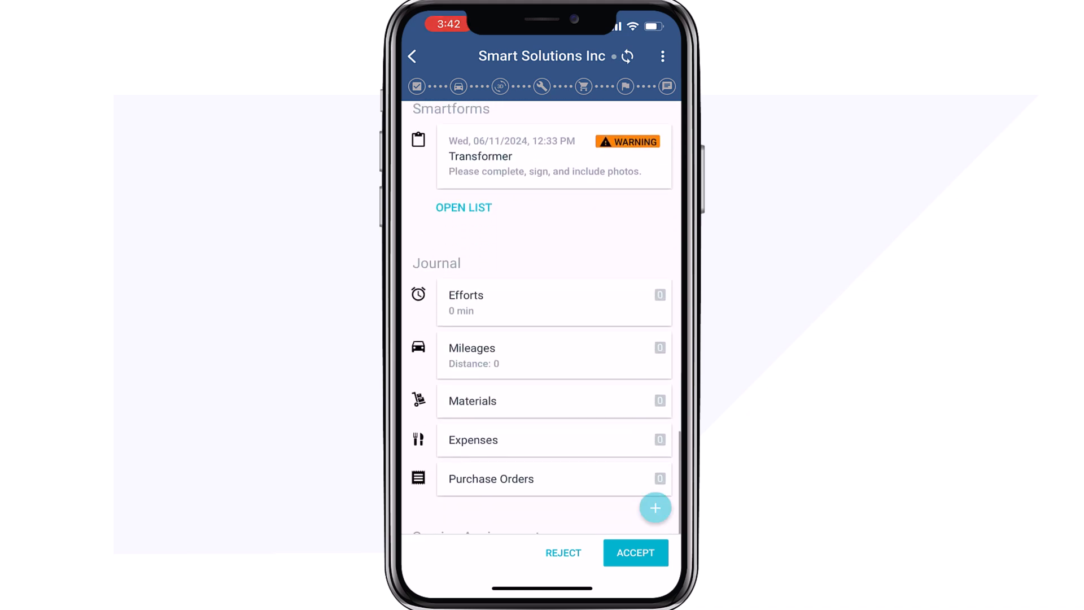
left_click(655, 507)
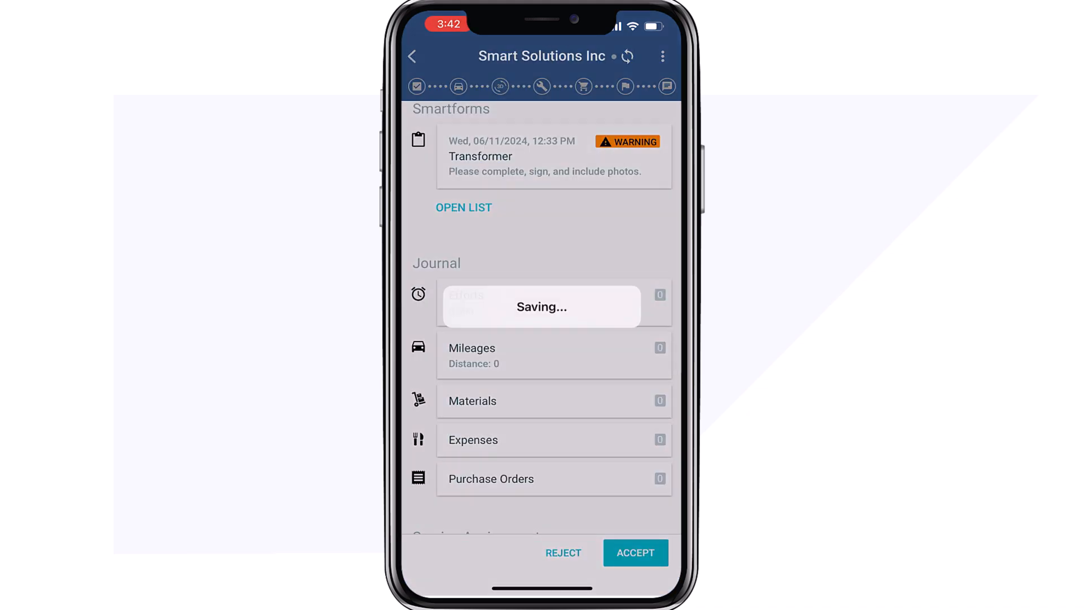
left_click(635, 552)
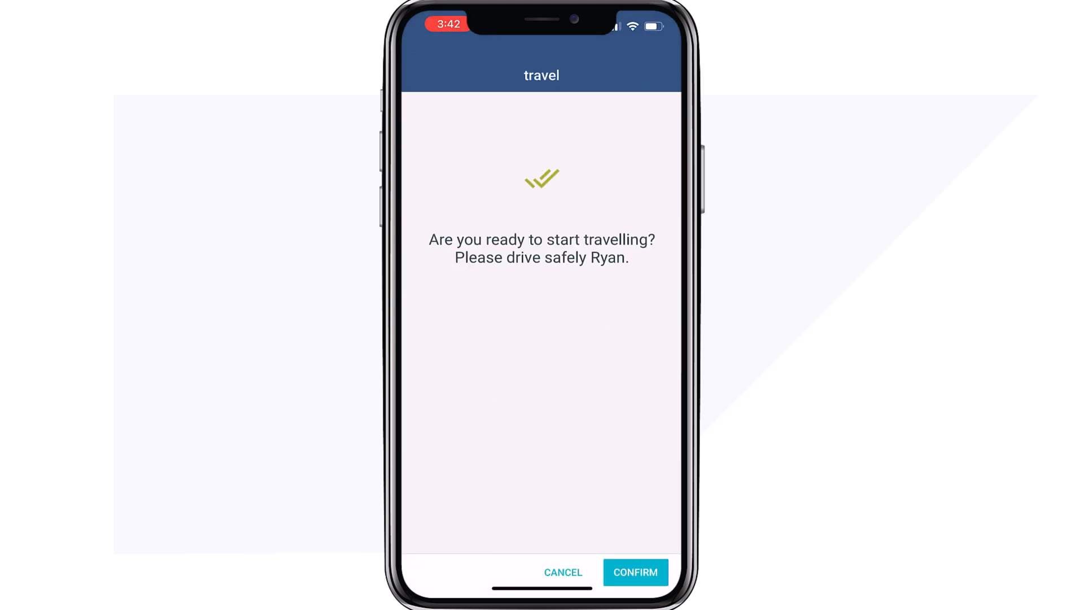
left_click(634, 571)
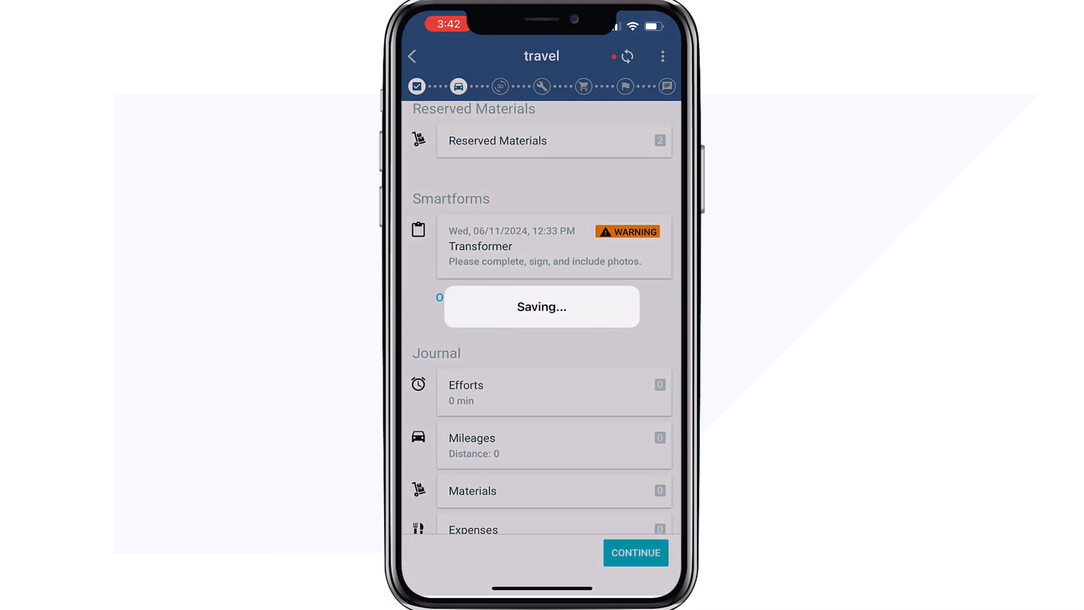
left_click(635, 552)
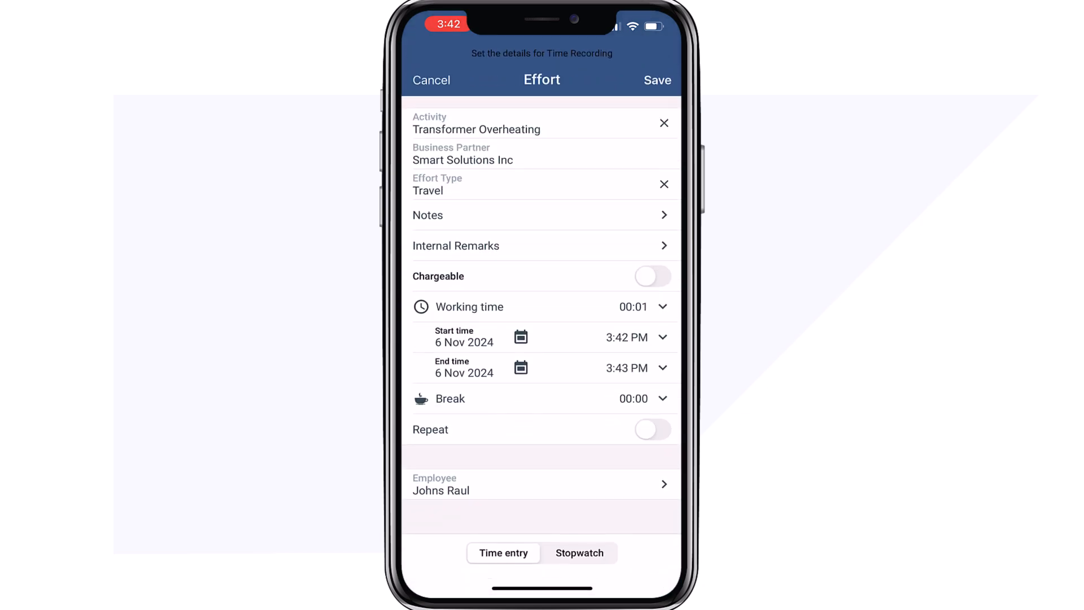
Set the travel effort working time to 25 minutes (3:42 PM to 4:07 PM) and save it
left_click(467, 307)
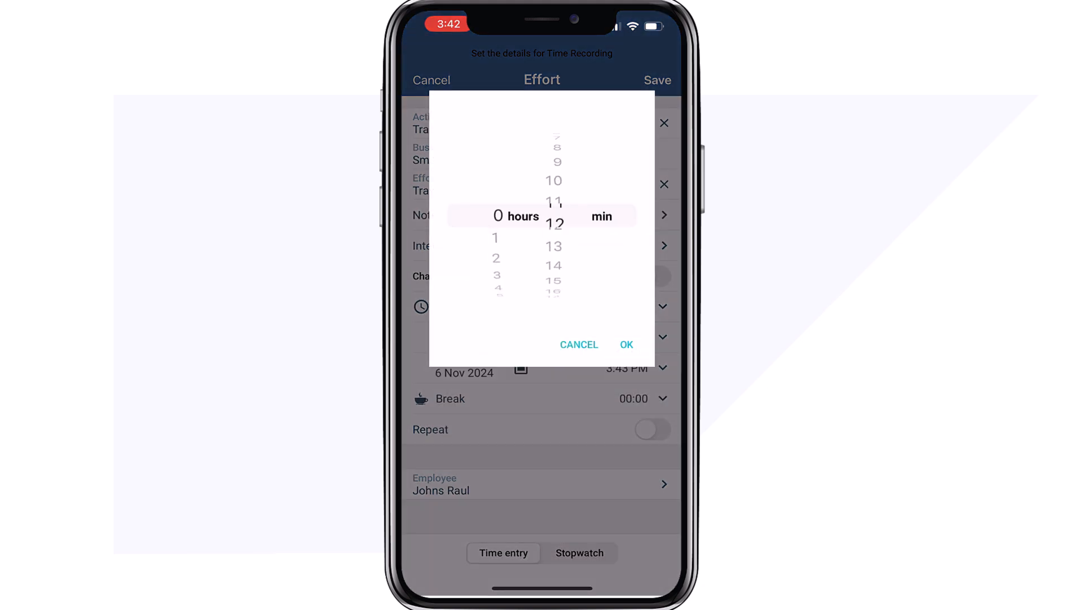
left_click(626, 344)
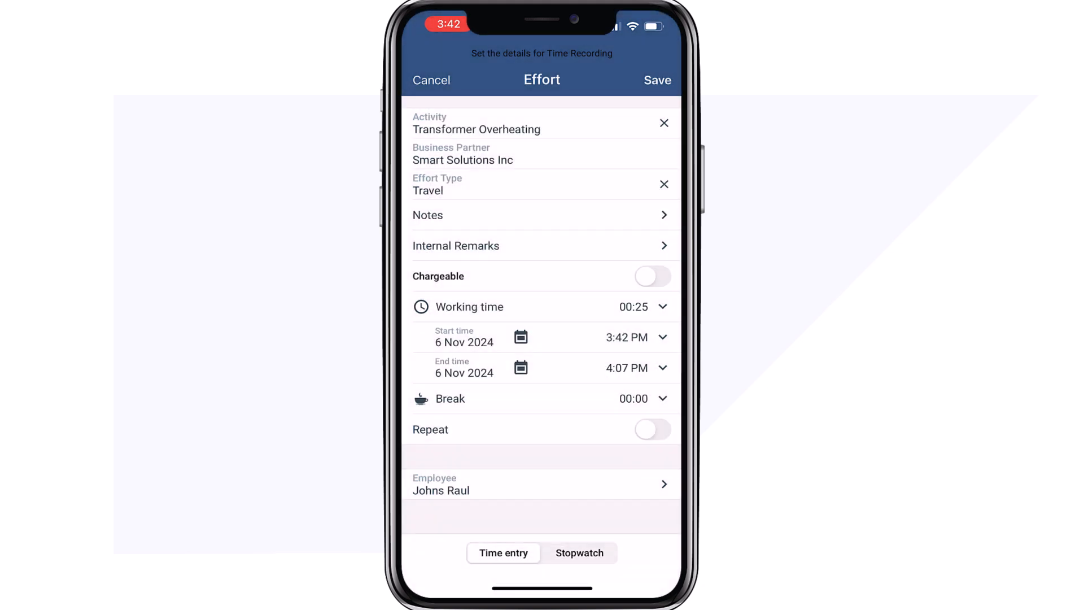
left_click(656, 79)
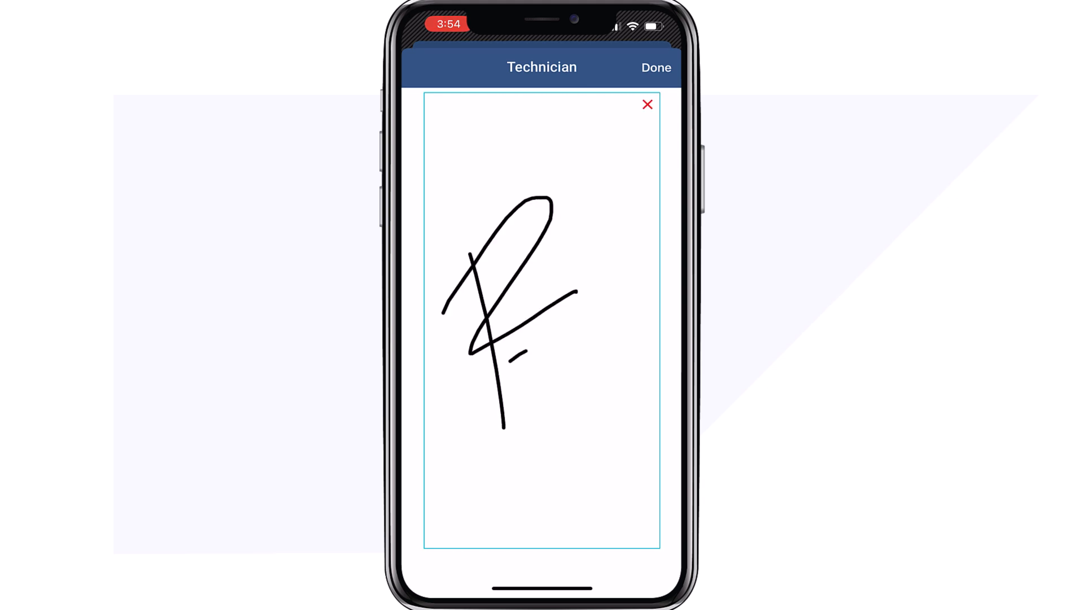
Confirm the technician signature, attach a transformer photo and note 'Fixed radiator and cooling'
left_click(655, 67)
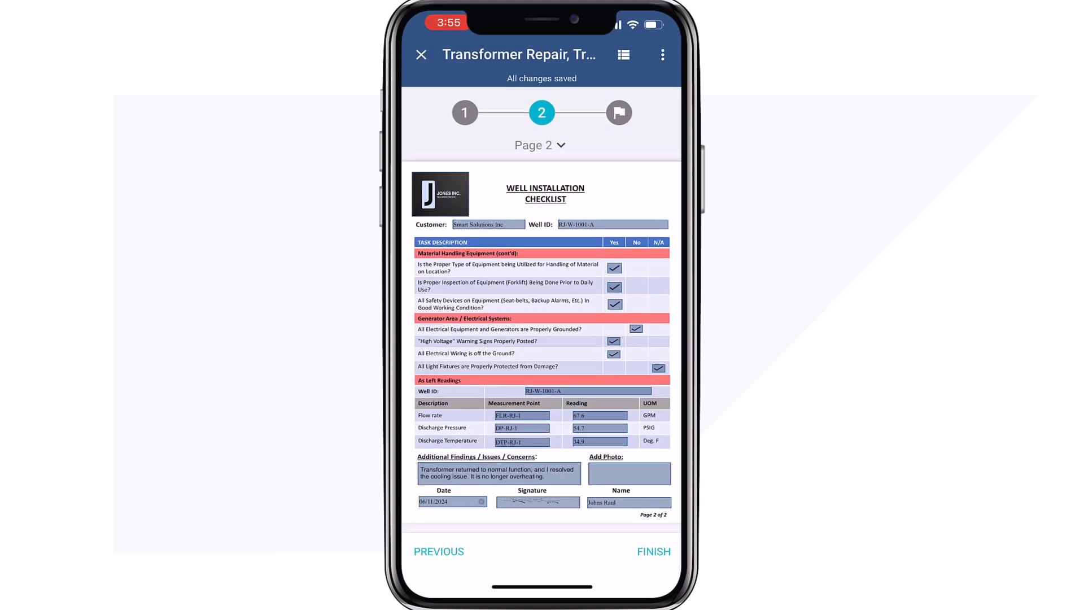
left_click(629, 473)
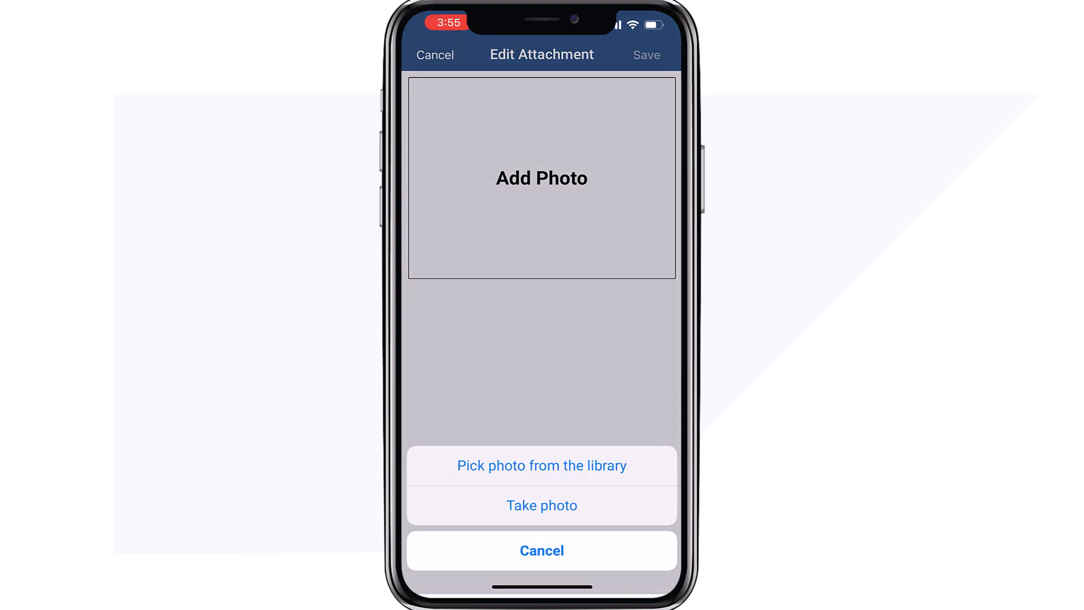
left_click(540, 464)
type("F")
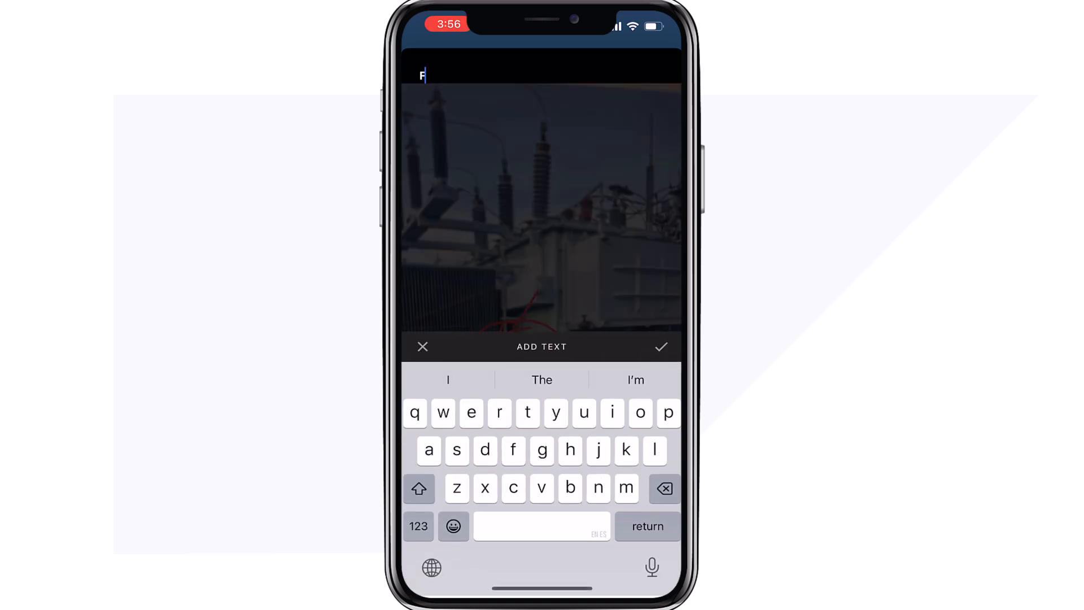
type("ixed radiator and cooling")
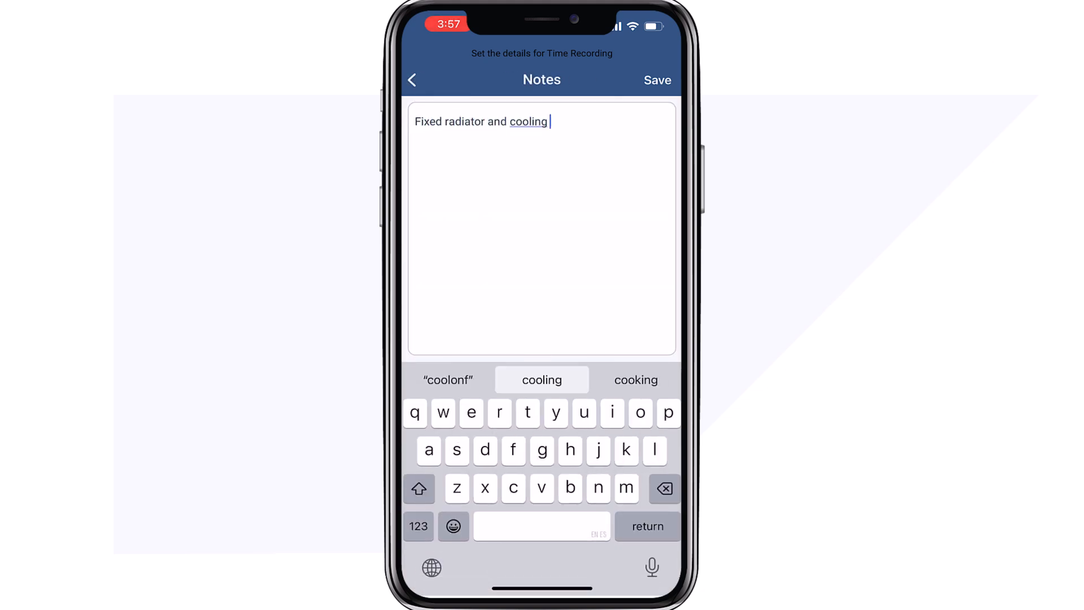
Save the 15-minute Standard Service effort noting 'Fixed radiator and cooling fin.'
left_click(657, 79)
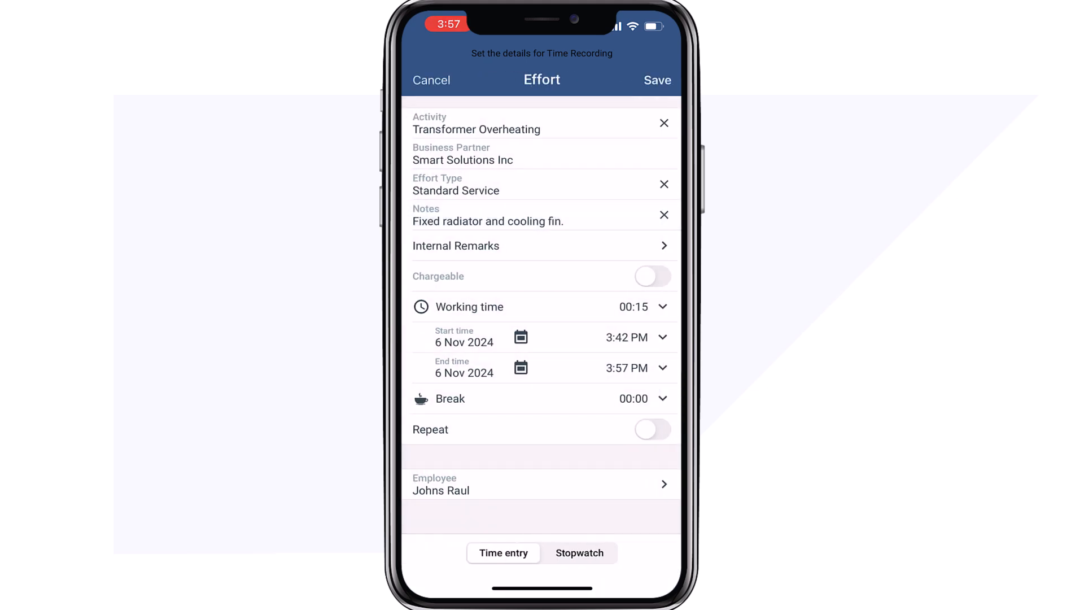
left_click(657, 80)
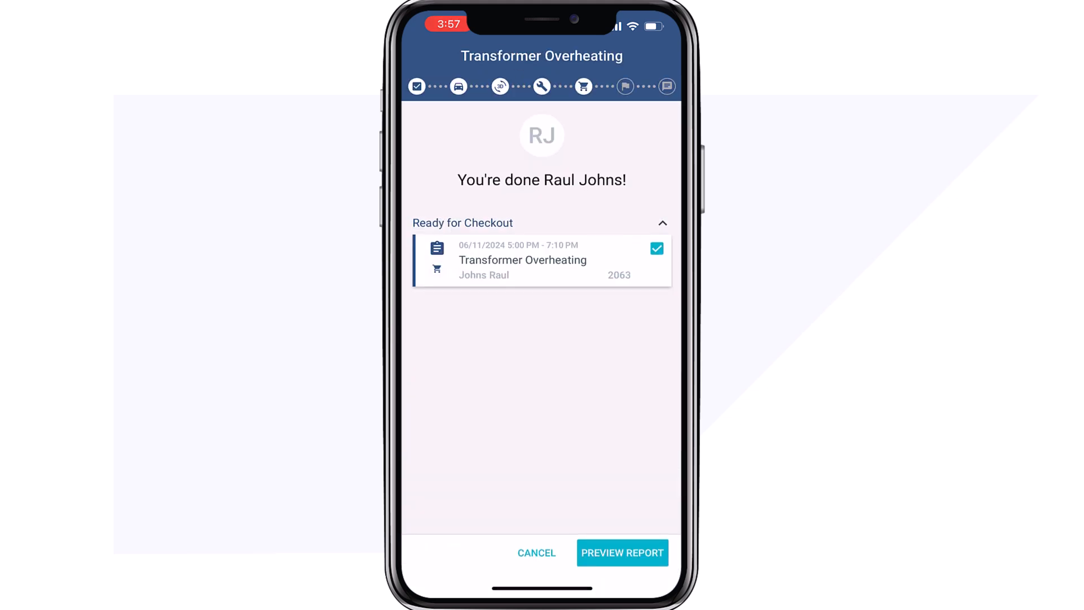
Preview the service report and save the customer's signature on it
left_click(621, 553)
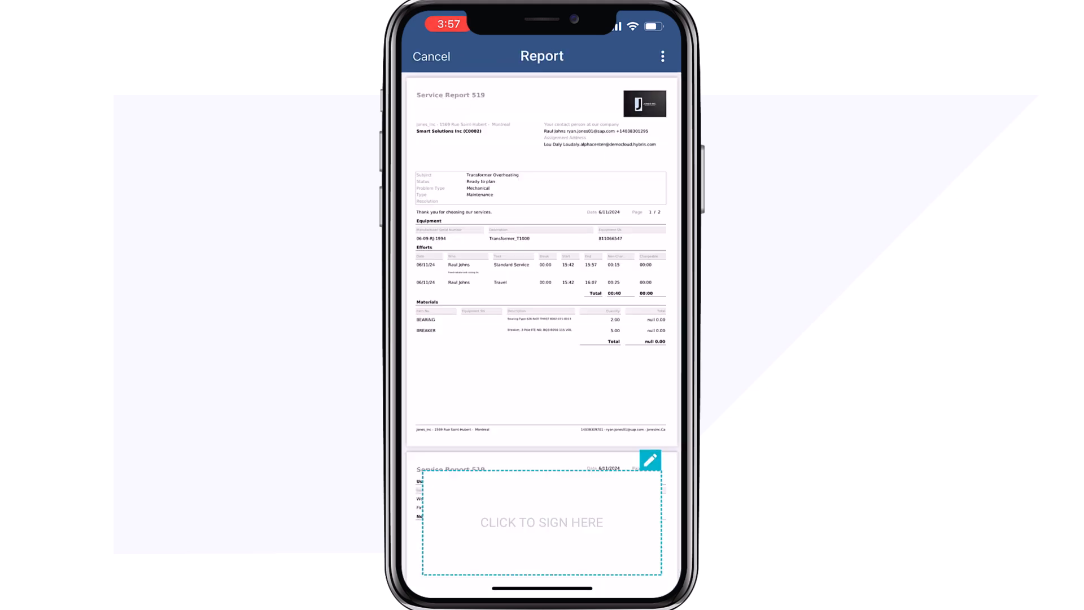
left_click(541, 522)
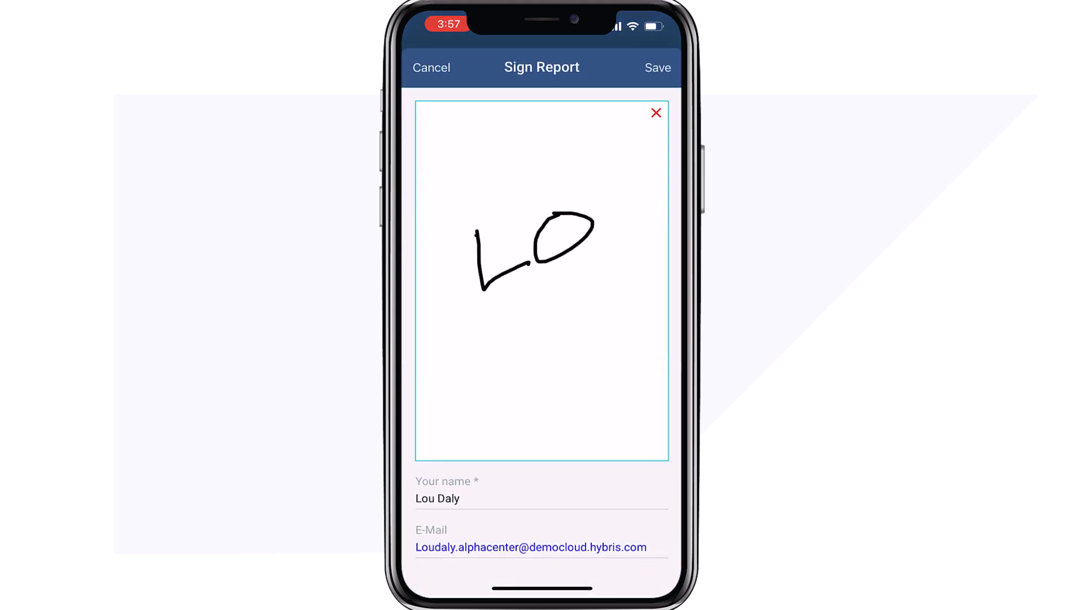
left_click(657, 68)
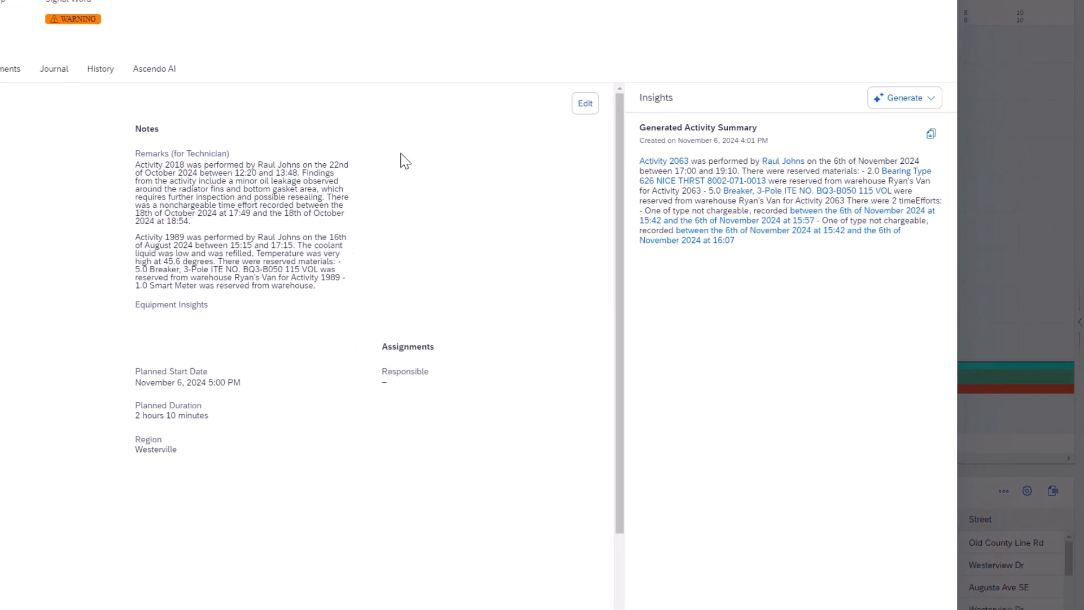
Review Audit_Report_2063.pdf from the activity's attachments, scrolling through the checklist and photo
left_click(340, 144)
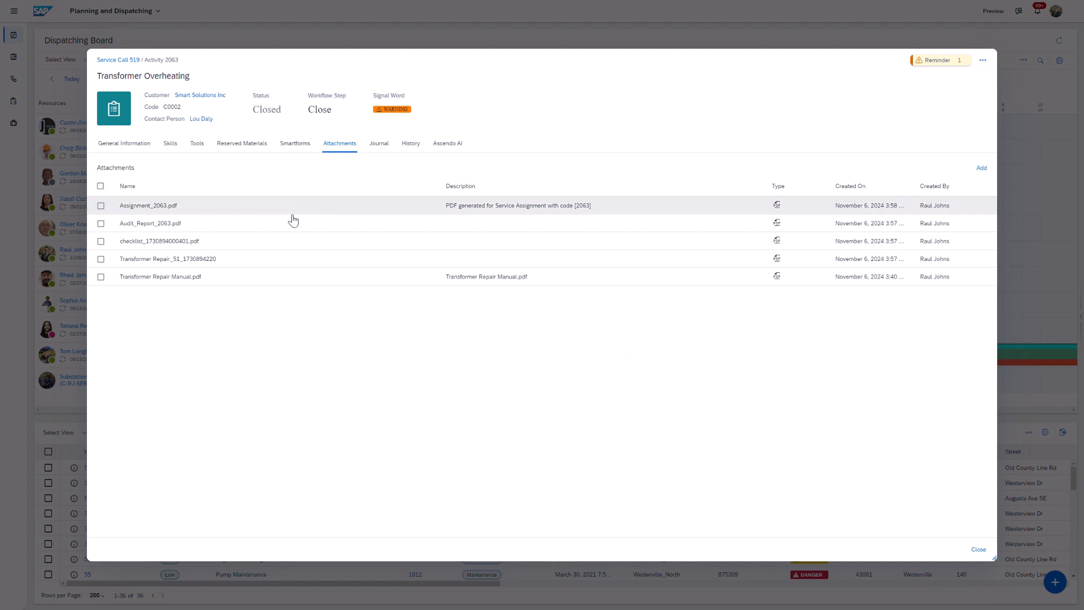
mouse_move(290, 224)
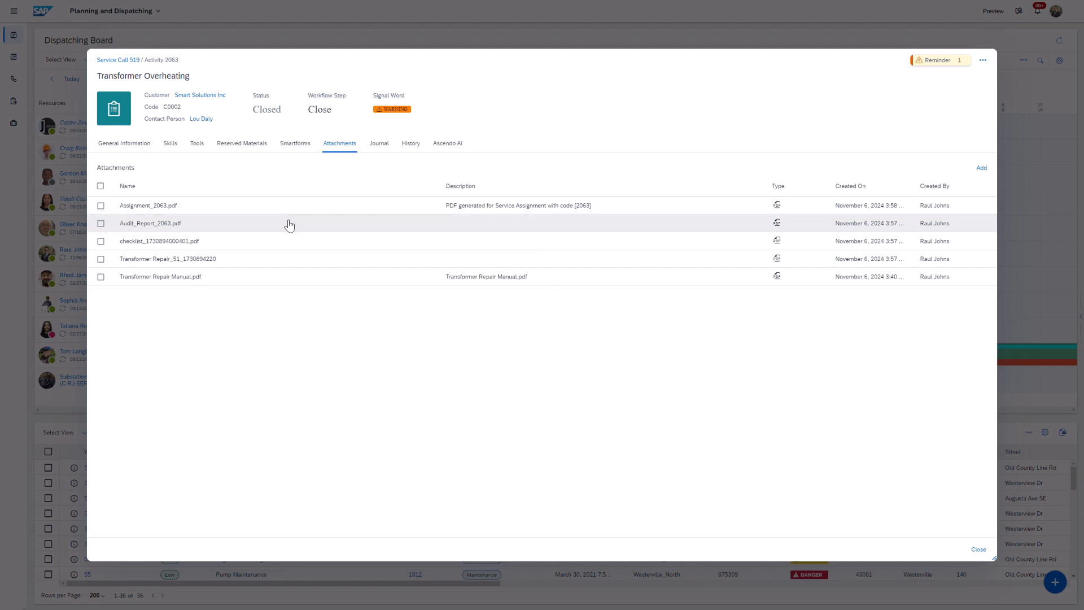
double_click(150, 223)
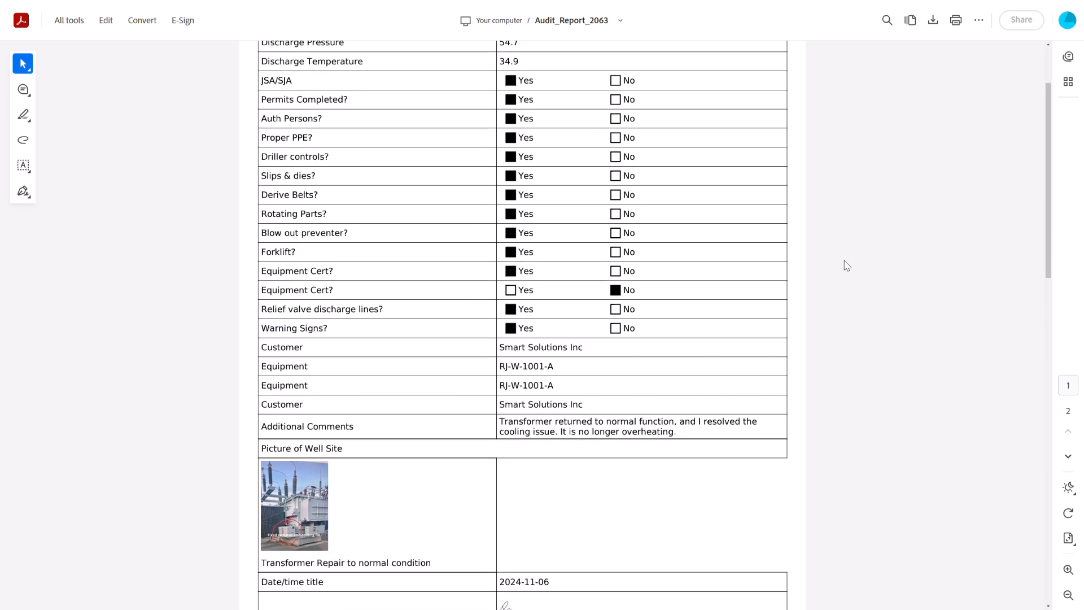
scroll("down", 3)
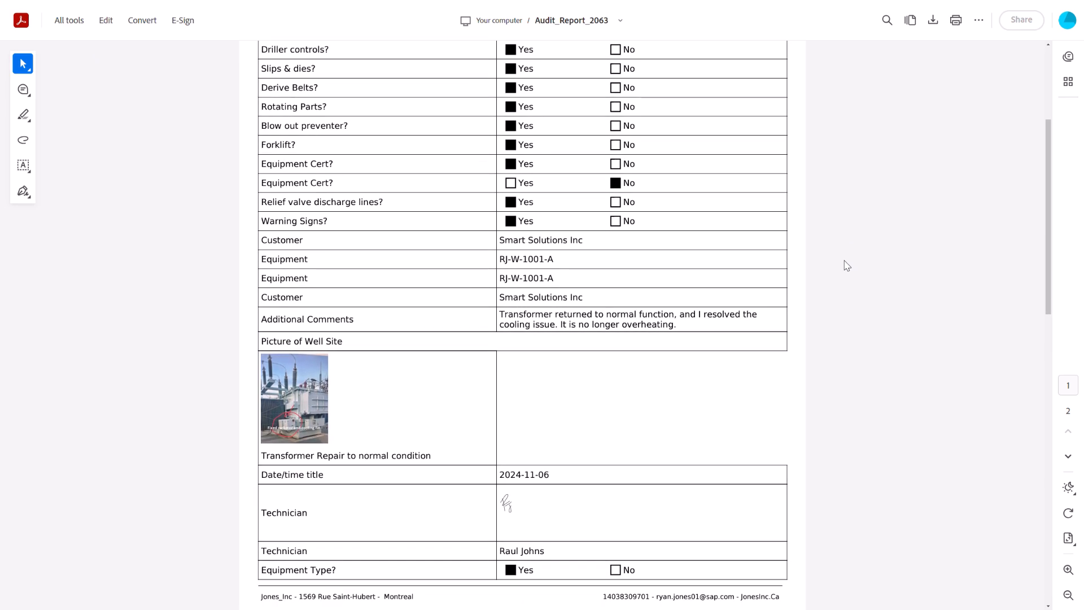
scroll("down", 3)
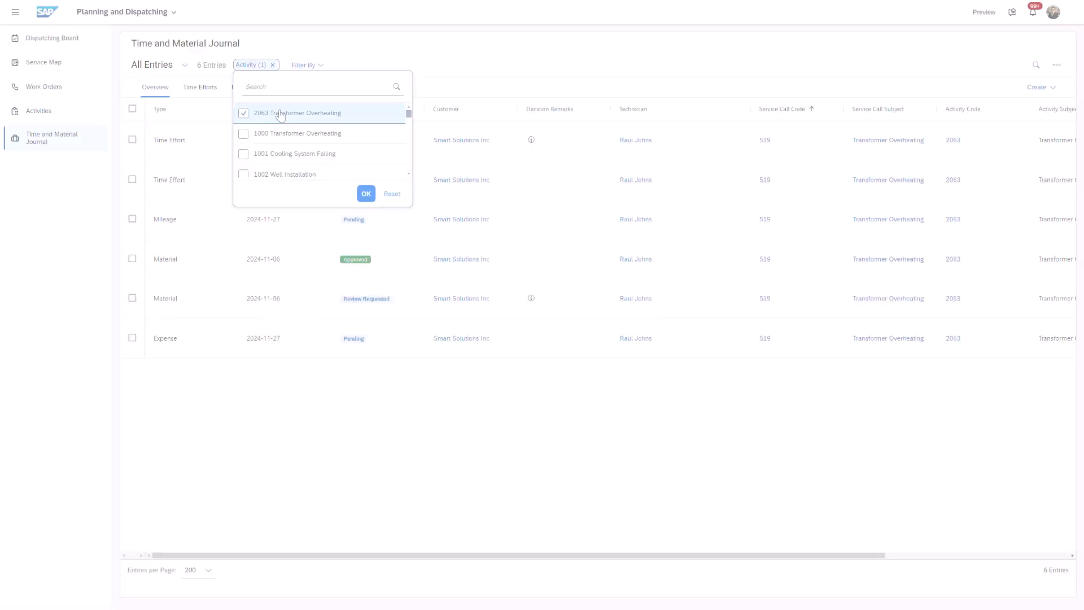
Filter the journal to activity 2063 and approve its three pending time, mileage and expense entries
left_click(365, 193)
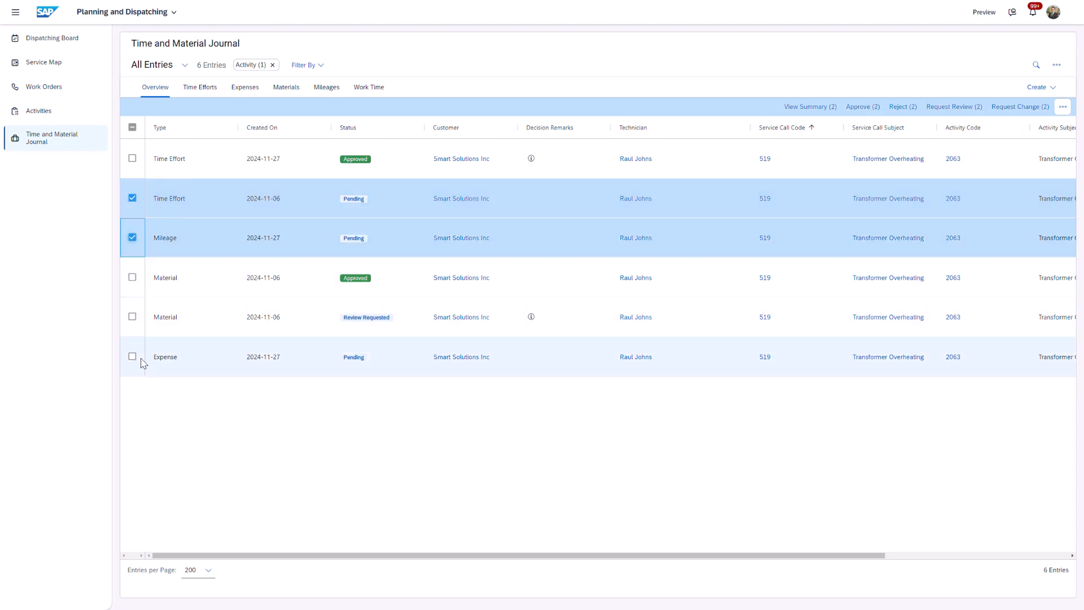
left_click(132, 356)
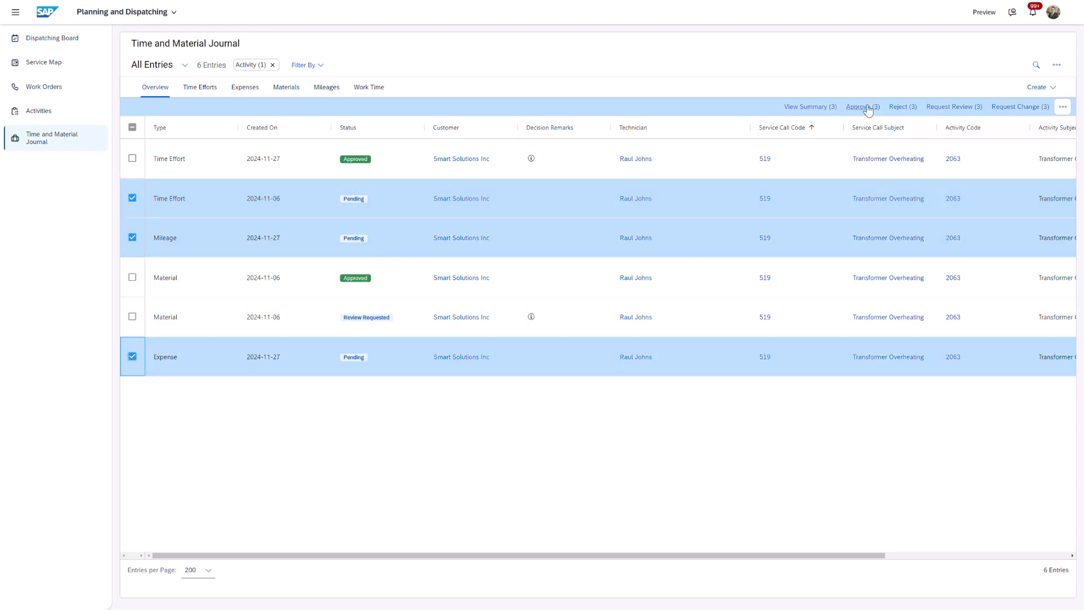
left_click(860, 106)
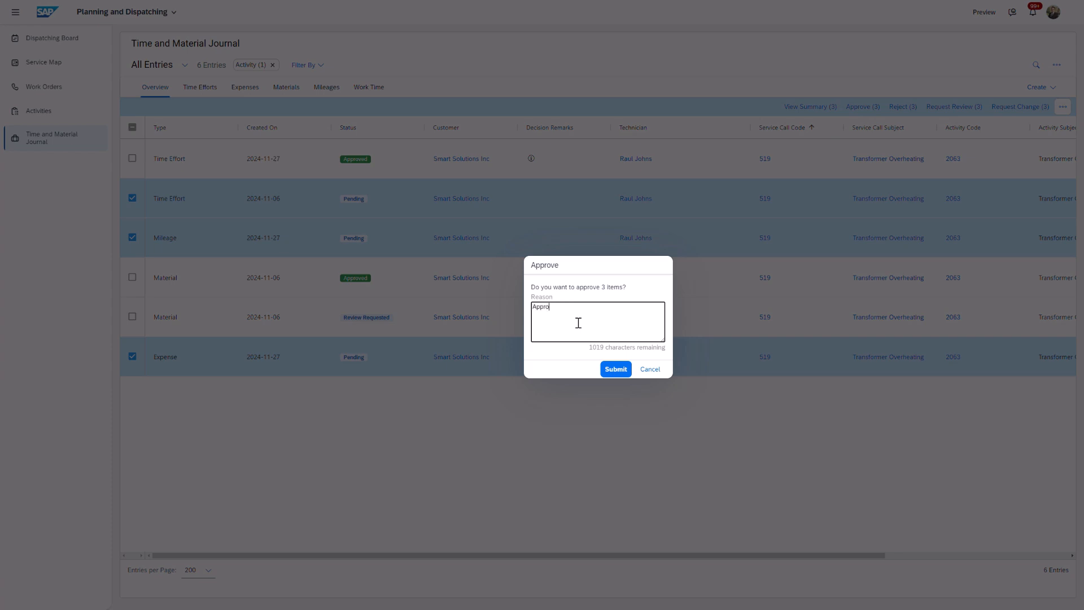